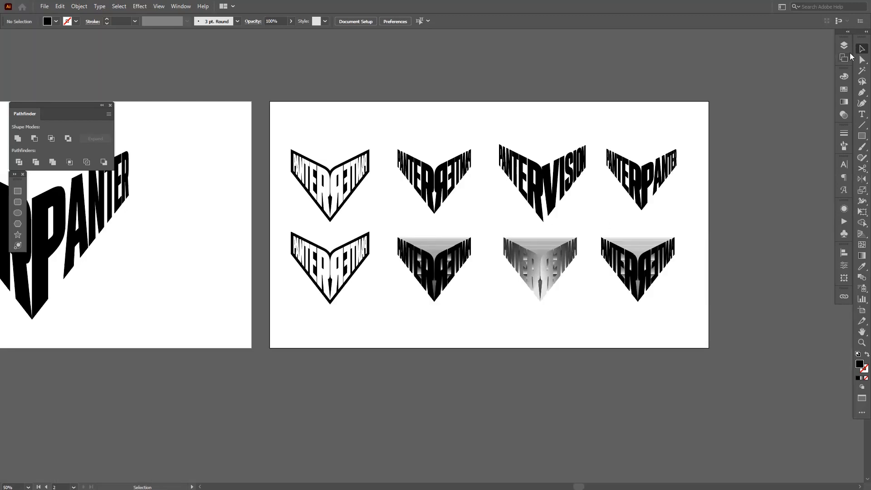
Show the default two-point perspective grid on a fresh blank artboard
left_click(844, 59)
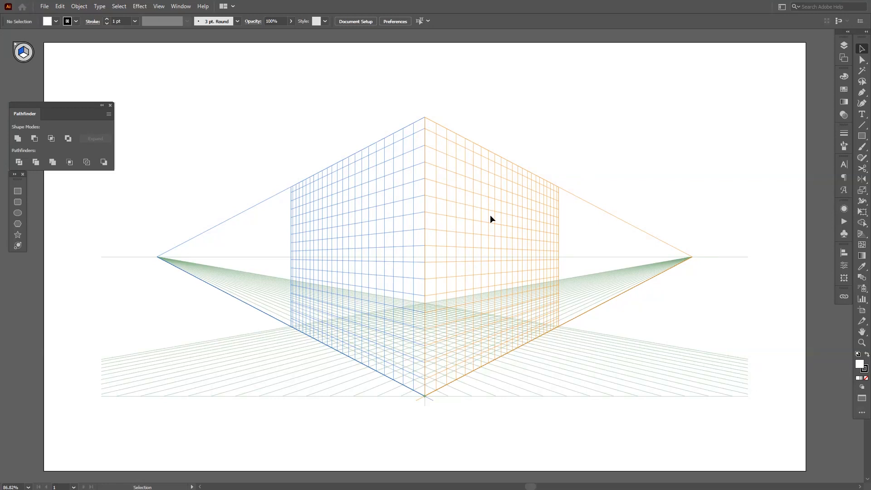
mouse_move(411, 177)
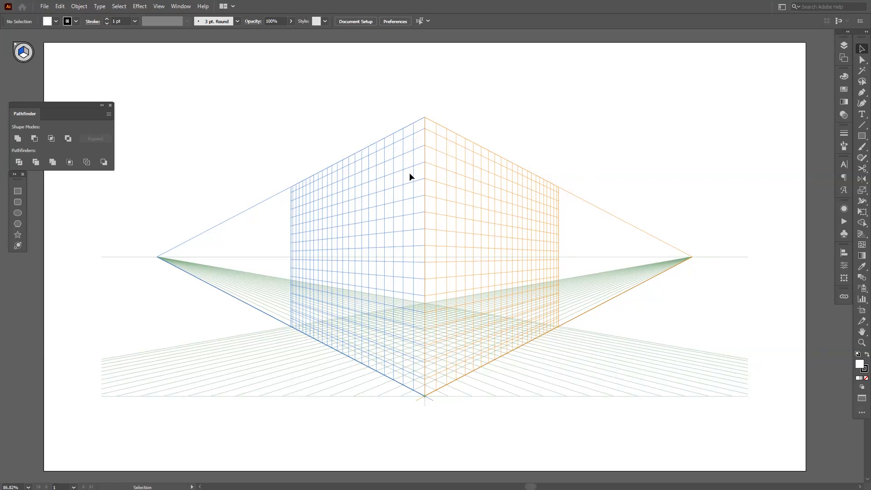
mouse_move(477, 333)
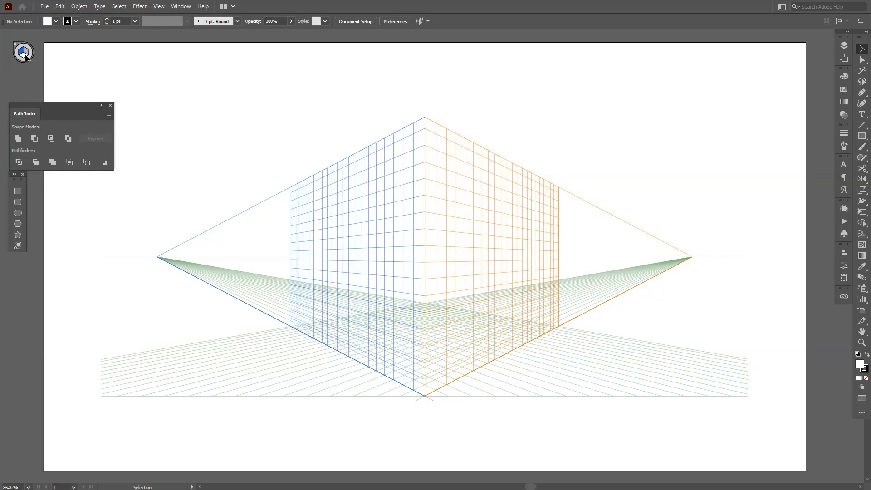
mouse_move(222, 78)
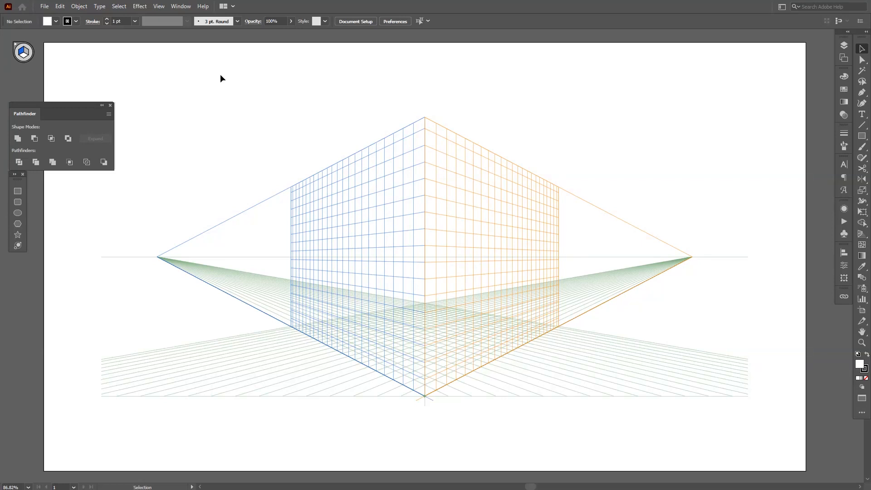
mouse_move(694, 254)
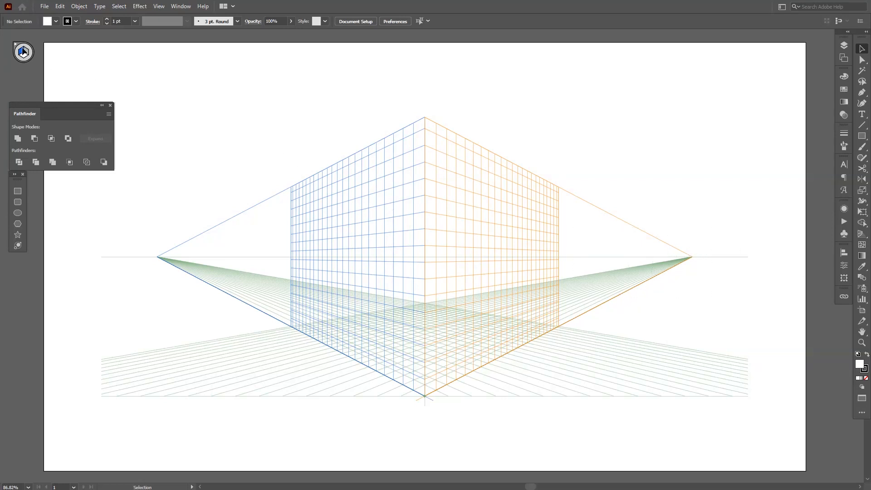
Raise the grid's horizon line high so the two planes converge downward into a V
left_click(863, 233)
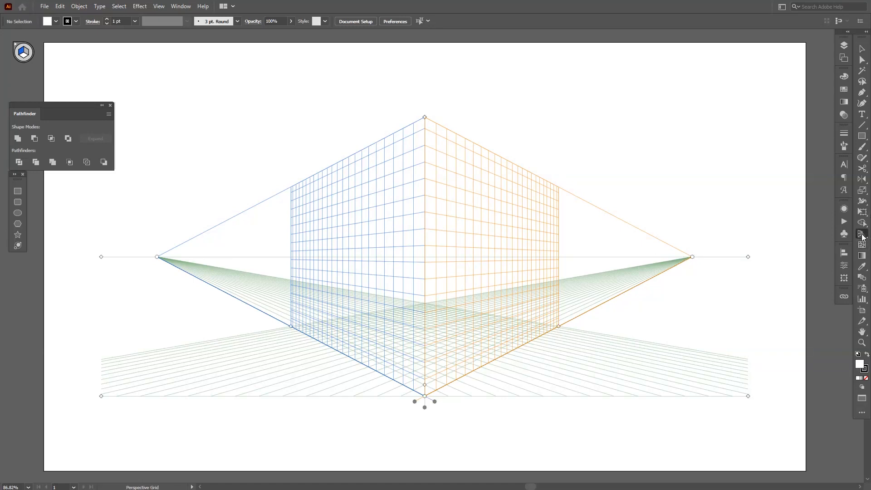
mouse_move(860, 233)
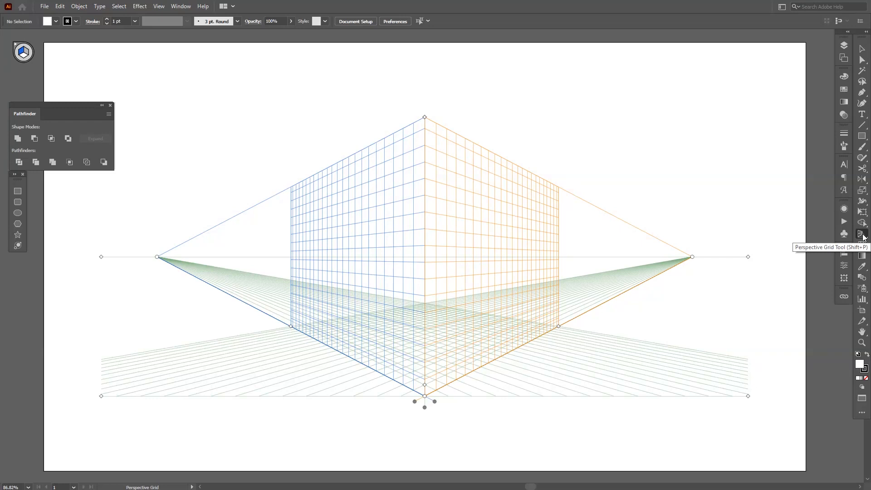
mouse_move(424, 257)
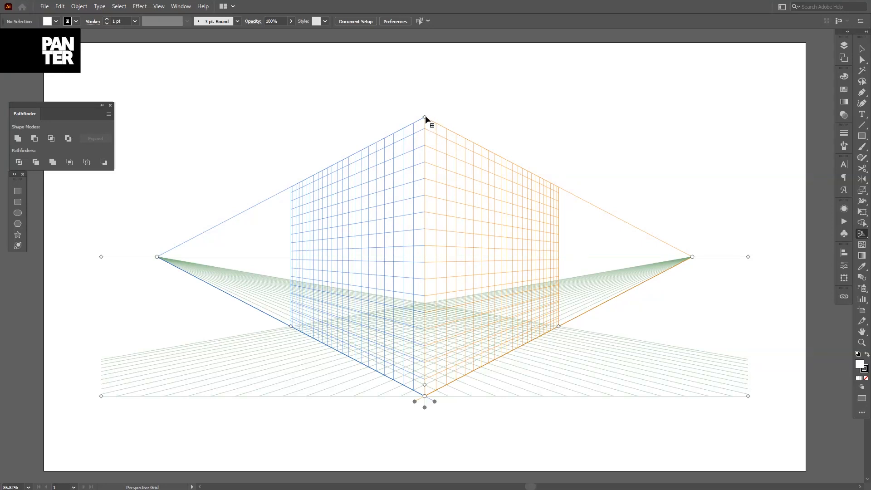
left_click_drag(425, 118, 425, 246)
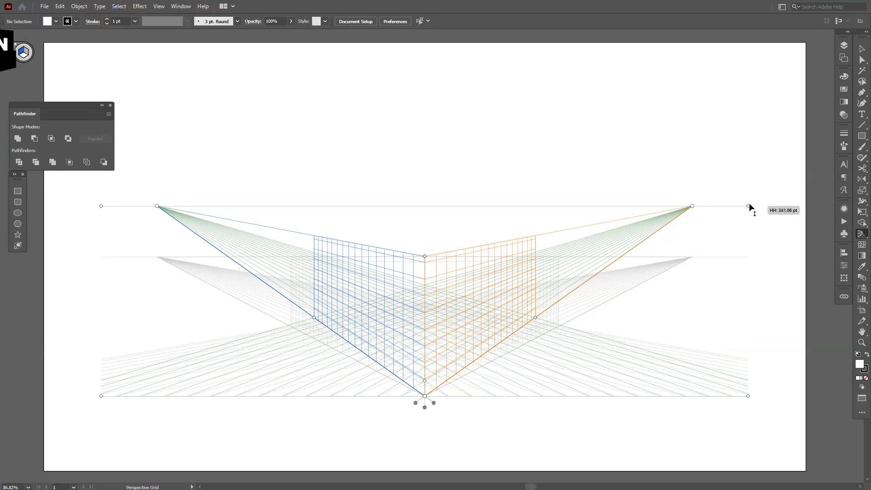
left_click_drag(751, 207, 751, 125)
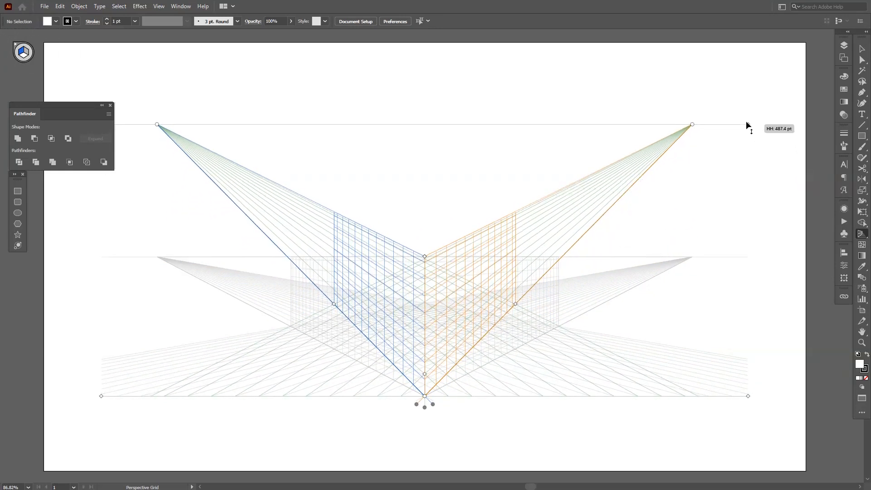
left_click_drag(692, 124, 692, 117)
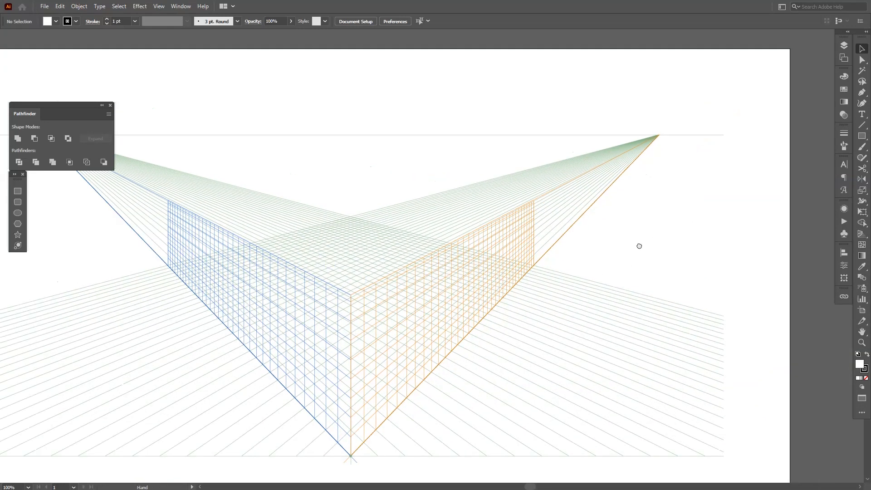
Write the word PANTER in Impact with -45 tracking beside the grid
left_click_drag(639, 246, 683, 281)
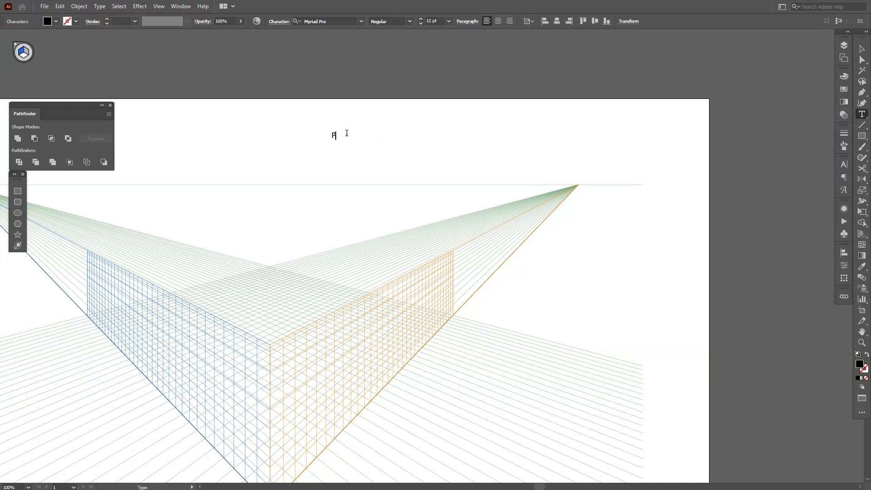
type("ANTER")
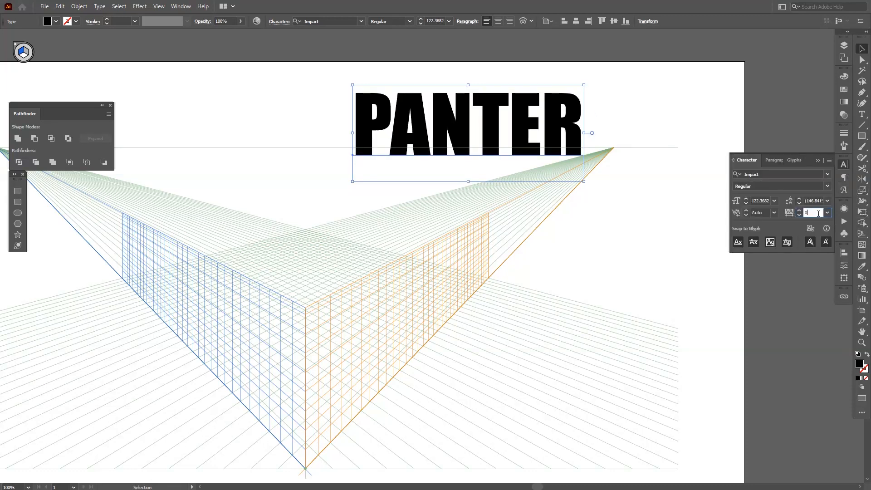
type("-45")
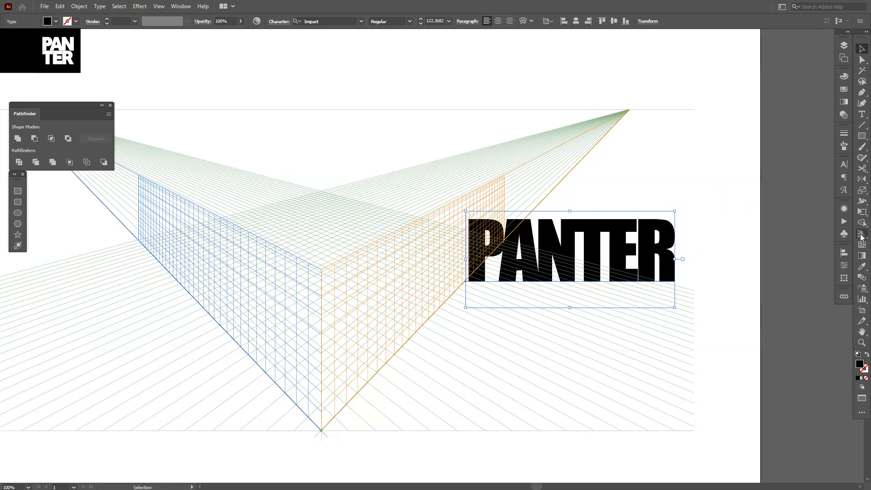
Place PANTER onto the left perspective plane with the Perspective Selection Tool
left_click(844, 233)
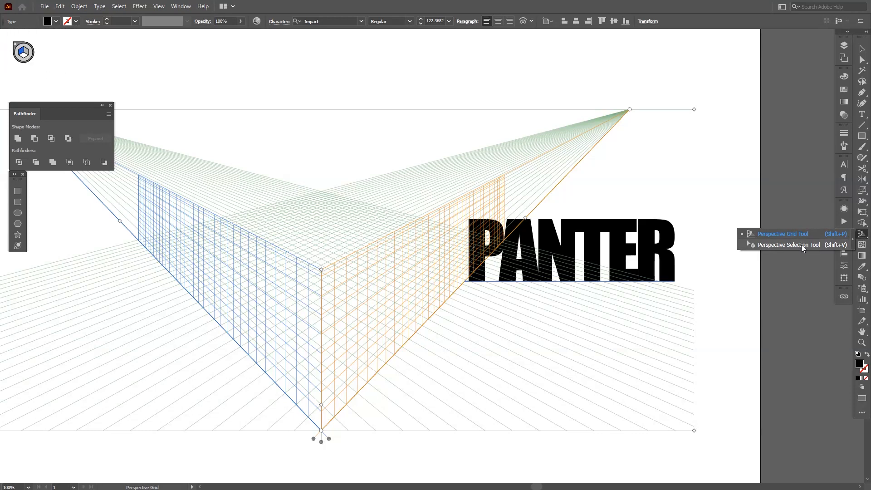
left_click(791, 245)
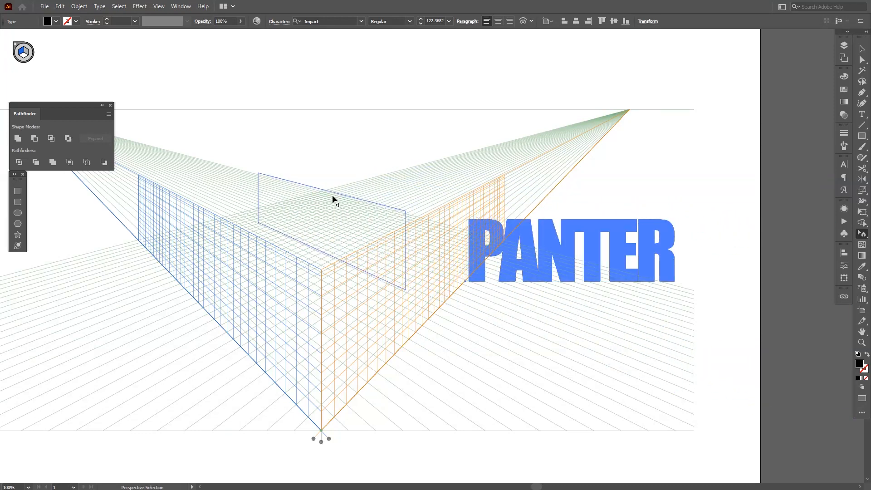
left_click_drag(333, 200, 311, 160)
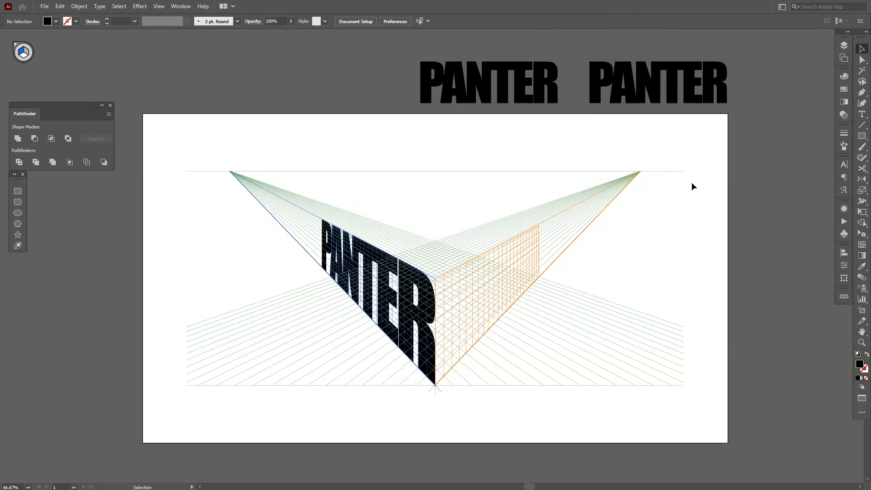
Review the perspective grid options and leave the widget position unchanged
left_click(863, 233)
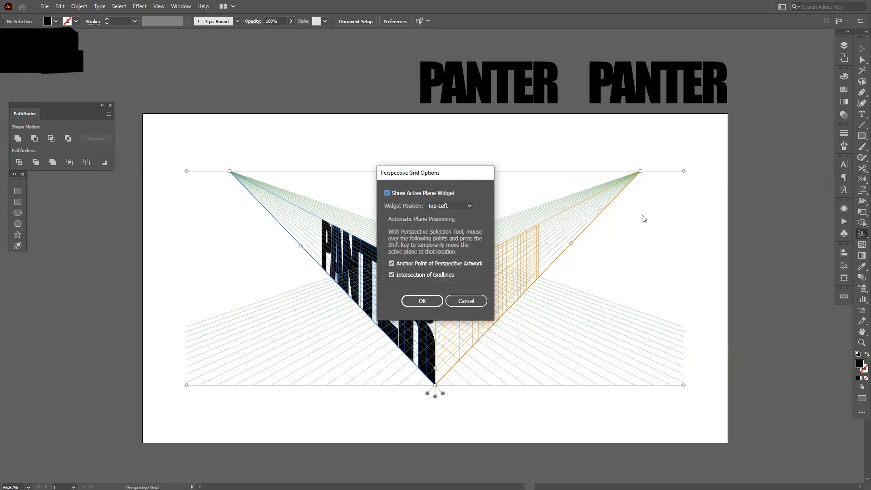
left_click(449, 206)
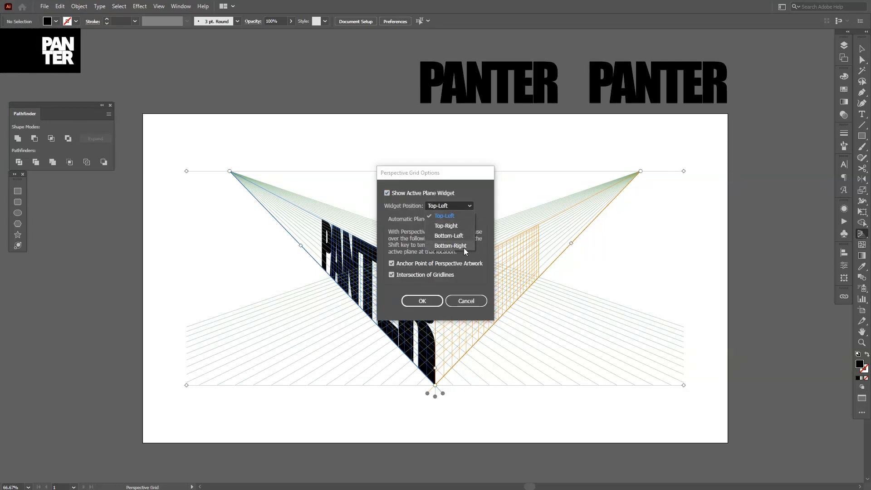
left_click(444, 216)
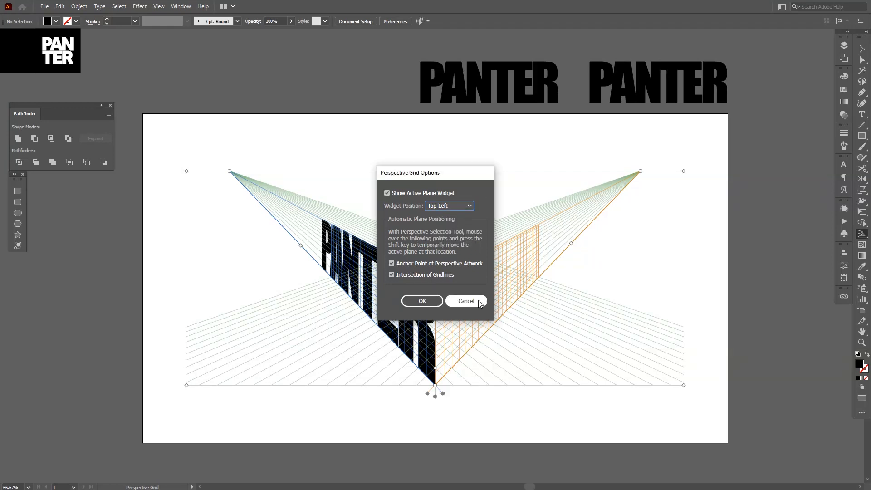
left_click(466, 301)
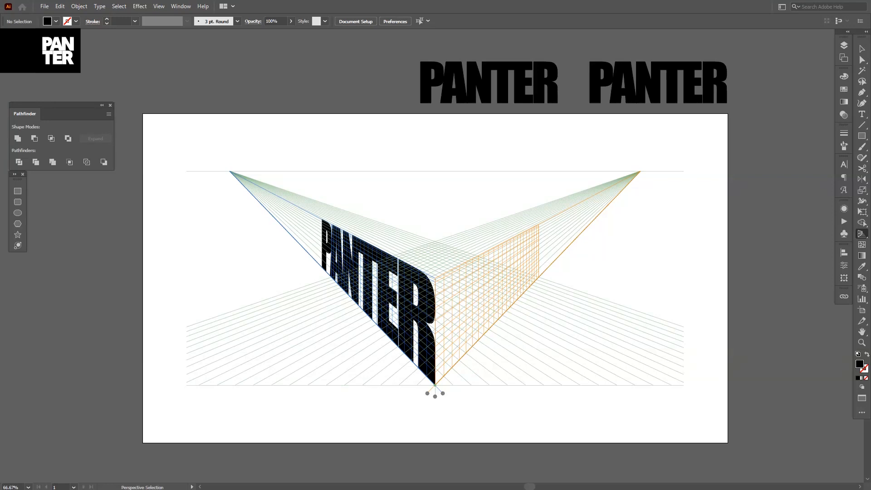
Switch to the Perspective Selection Tool to move the second PANTER onto the right plane
left_click(863, 222)
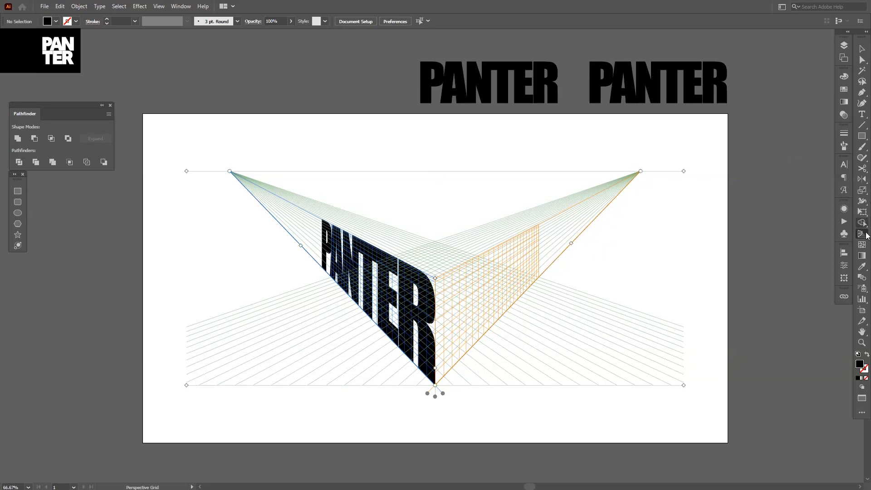
left_click(863, 233)
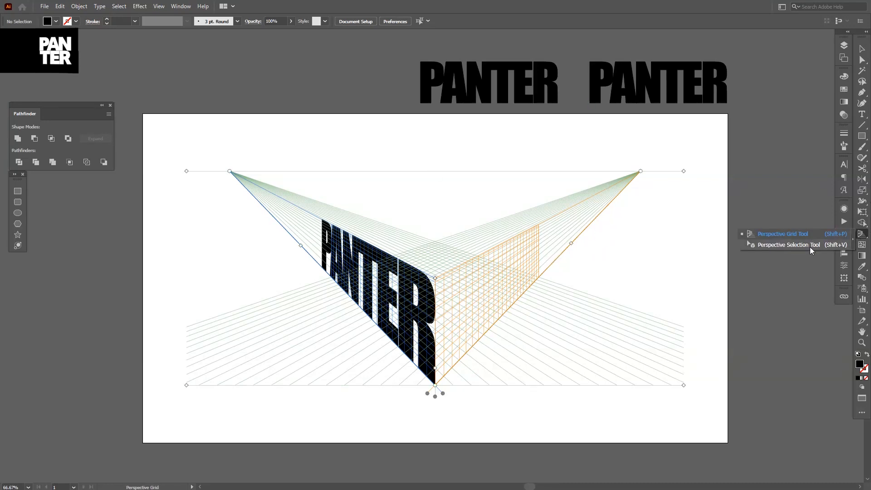
left_click(790, 244)
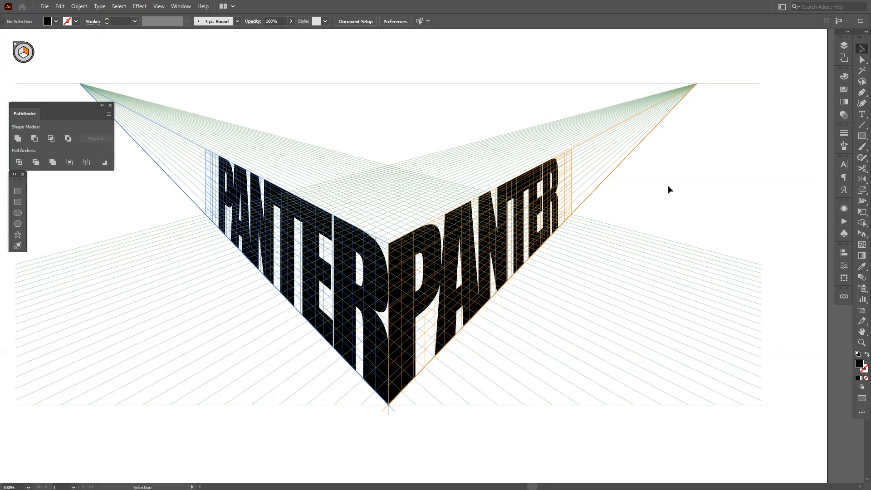
mouse_move(414, 266)
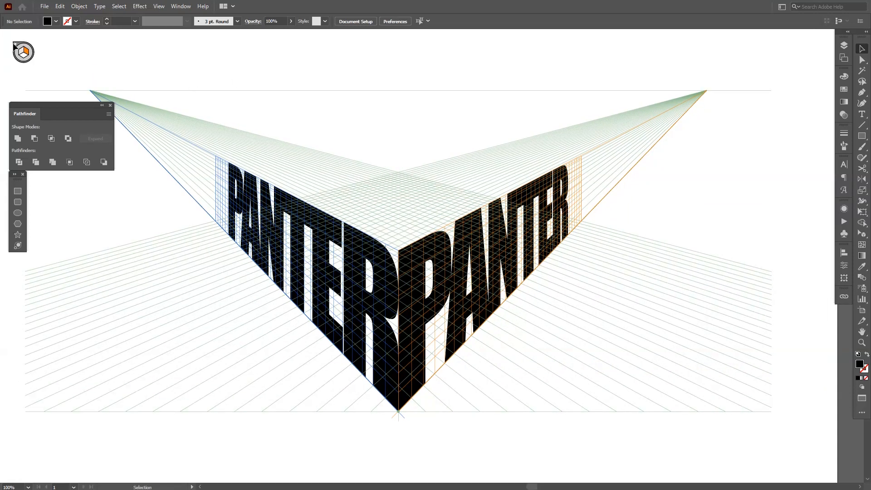
mouse_move(693, 281)
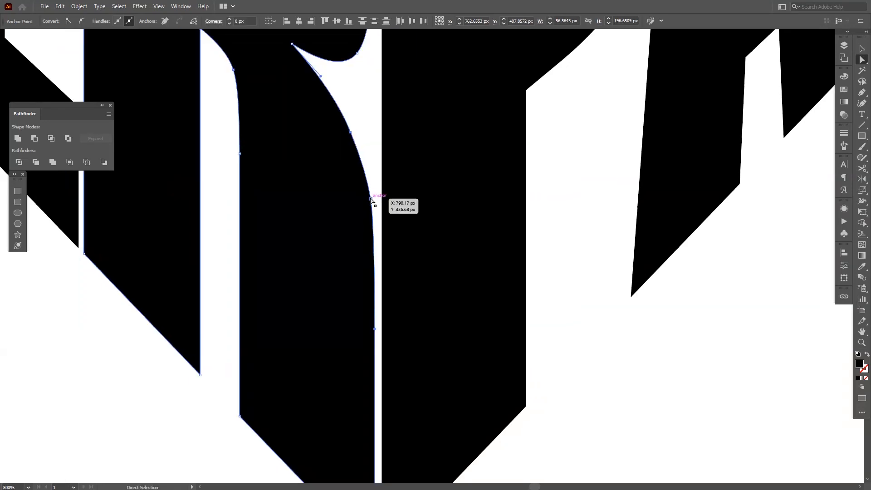
Reshape and smooth the curves where the R meets the P with the Direct Selection Tool
left_click_drag(373, 196, 381, 204)
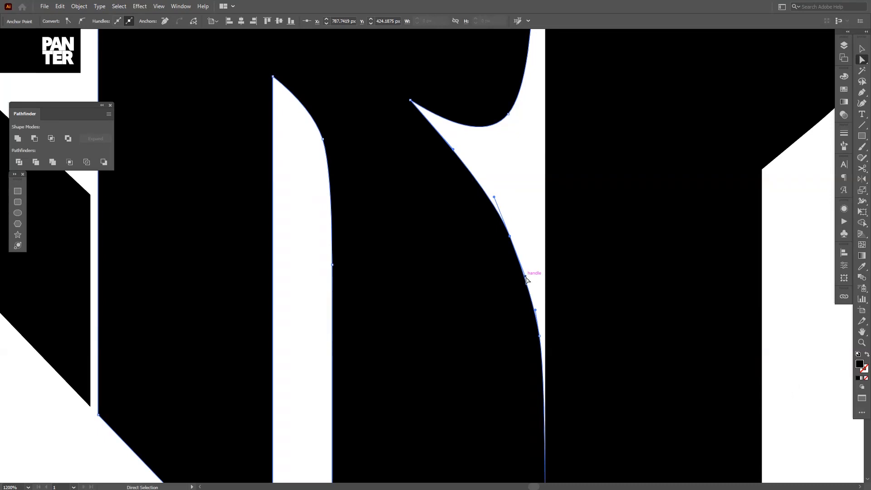
left_click_drag(526, 279, 528, 279)
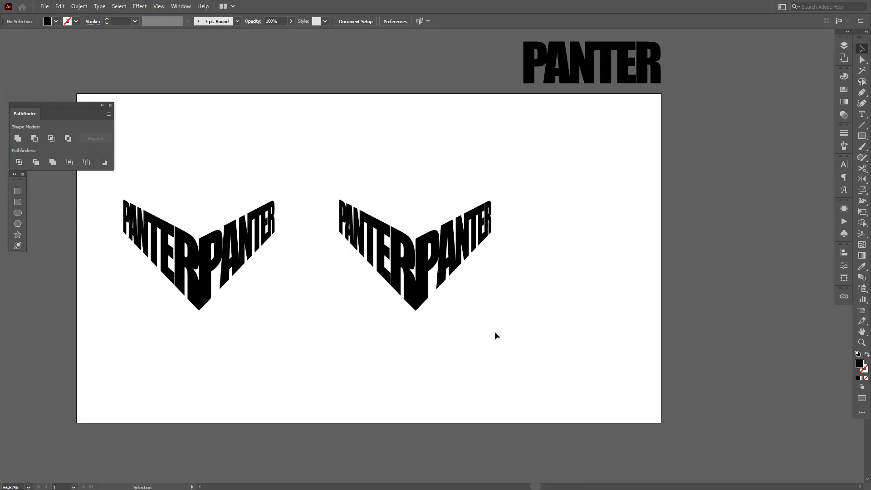
Select one V logo group, inspect it zoomed in, and bring up the Object > Path commands
left_click(415, 256)
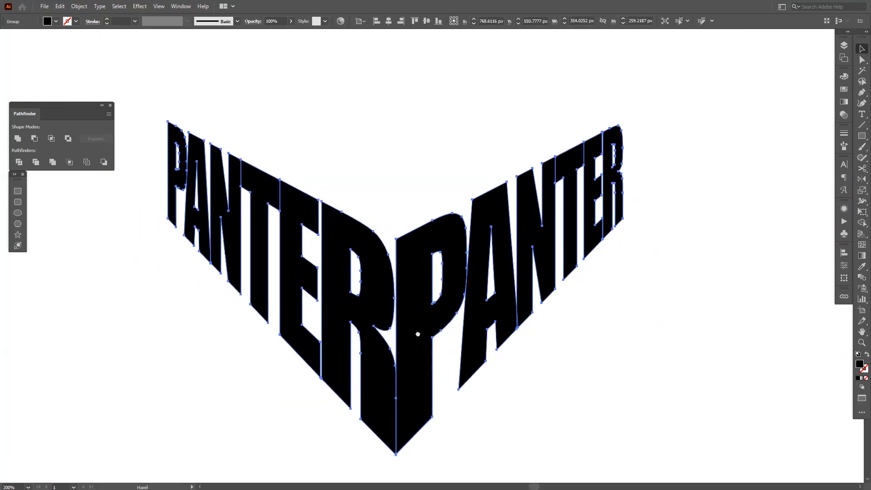
left_click(17, 138)
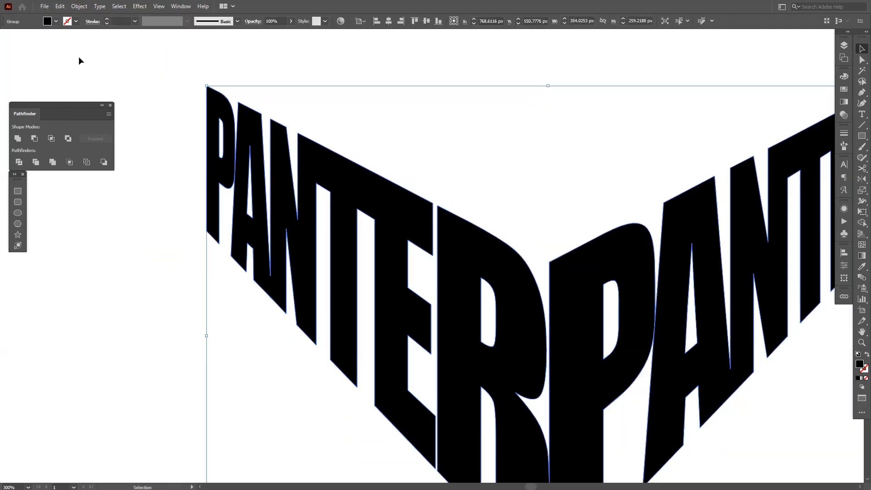
left_click(180, 6)
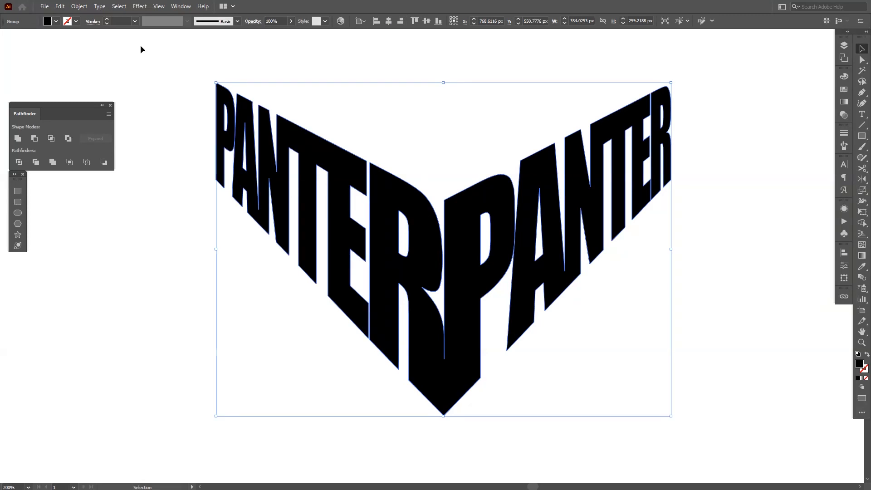
left_click(79, 6)
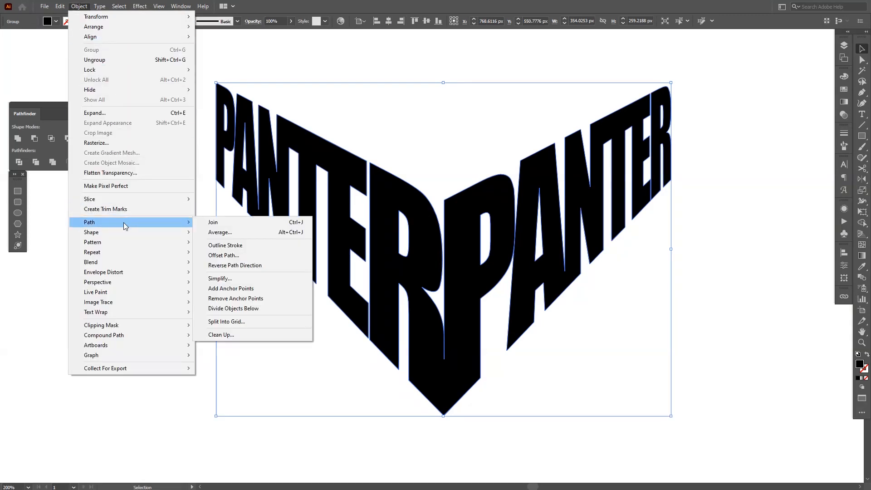
Create a black Offset Path backing around the letters, raised from 10 px to about 12 px
left_click(224, 255)
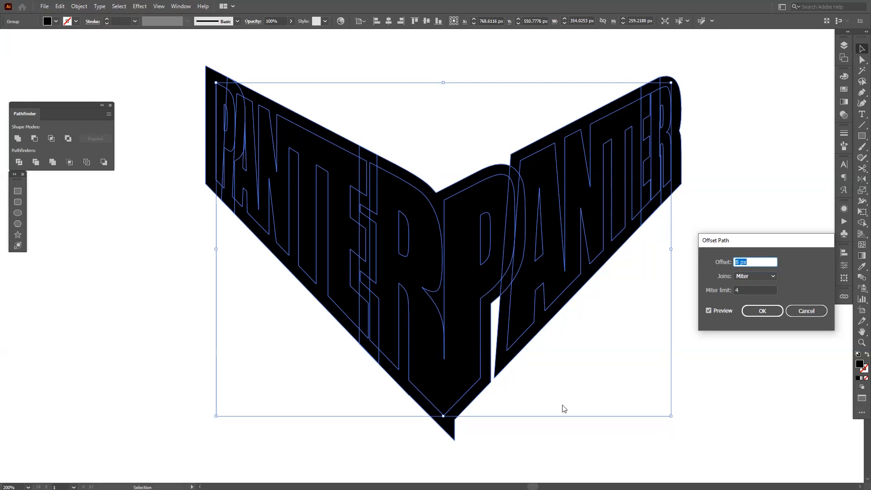
type("10 px")
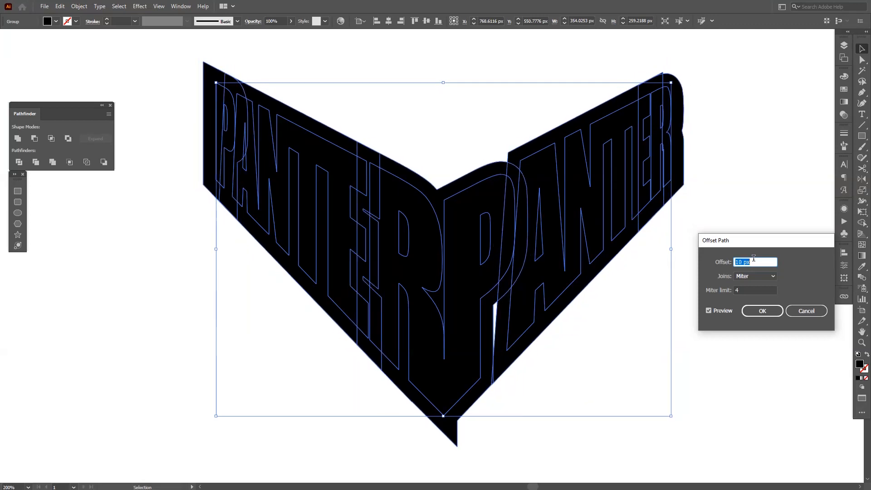
key("Up")
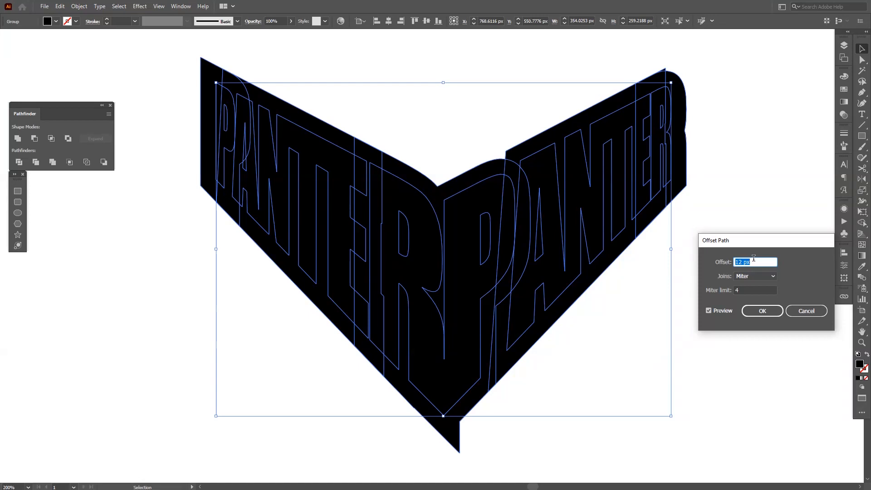
left_click(762, 310)
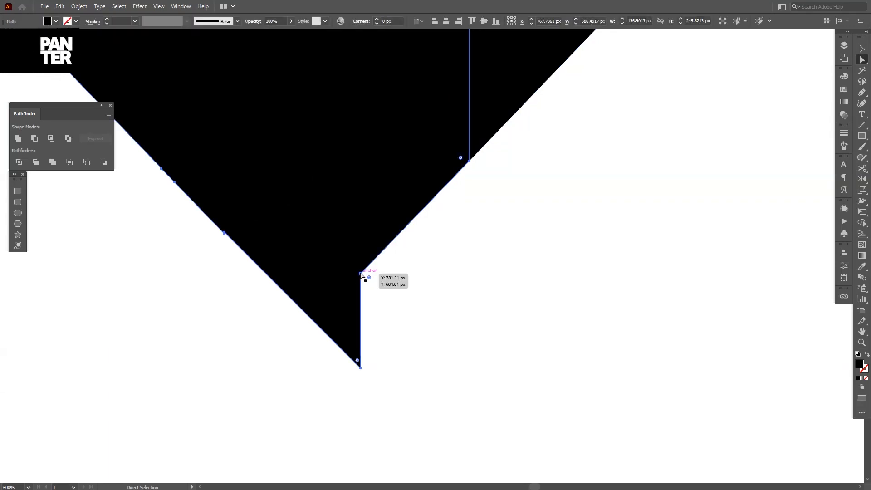
Drag the stray bottom anchors so the backing's tip closes into one clean point
left_click_drag(360, 275, 313, 324)
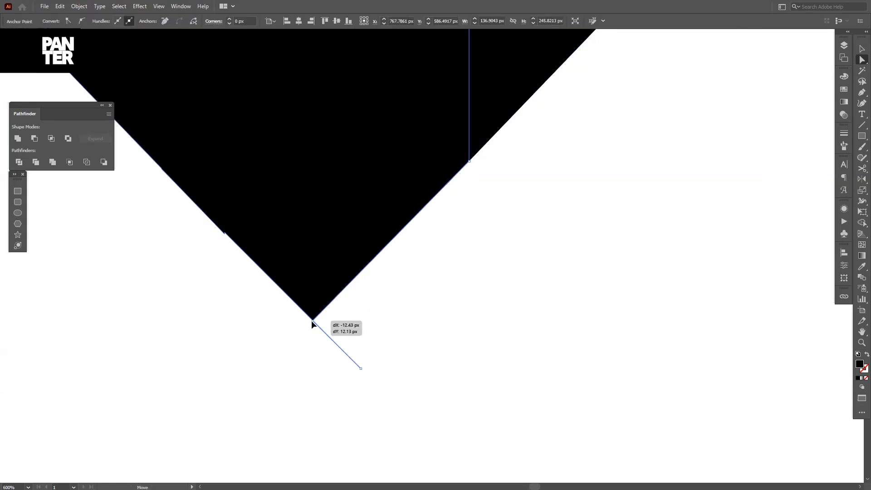
left_click_drag(314, 324, 296, 338)
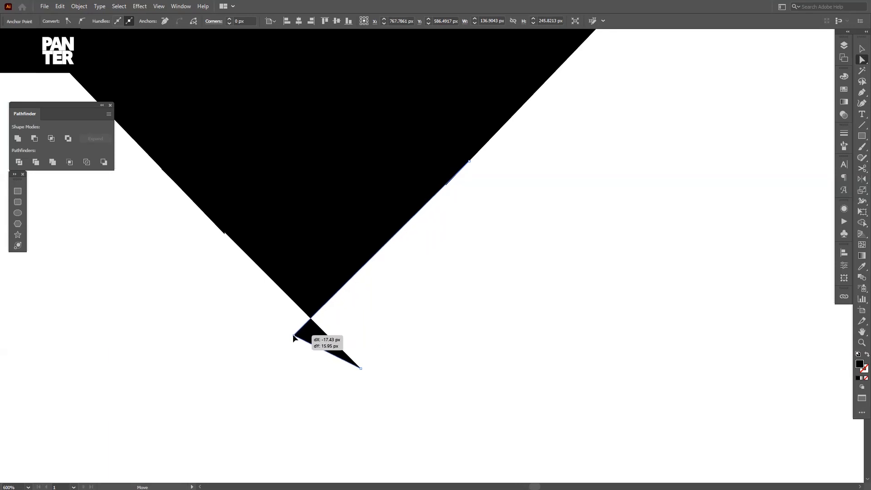
left_click_drag(296, 339, 300, 341)
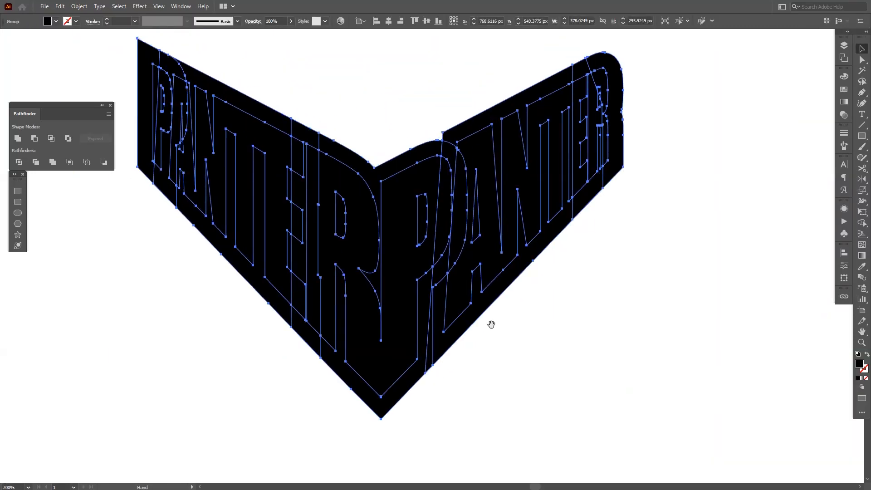
Release the compound path, select all backing pieces and Unite them into one solid V shape
right_click(491, 324)
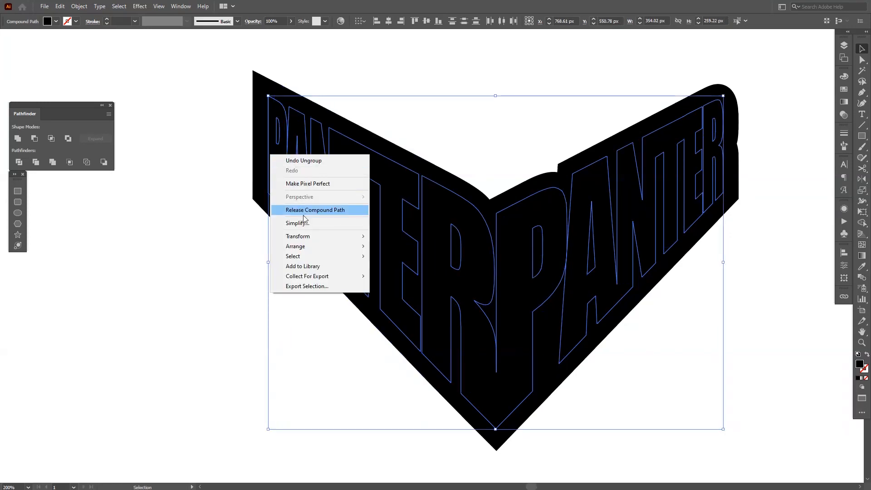
left_click(314, 210)
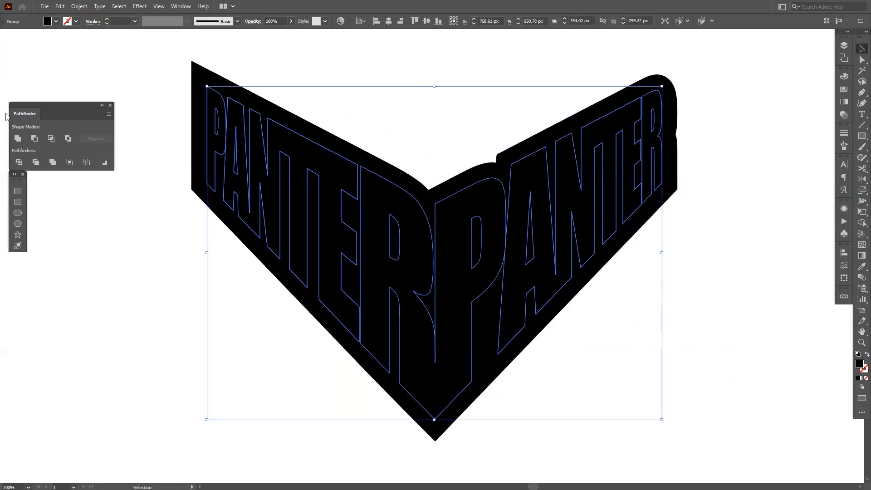
left_click(306, 139)
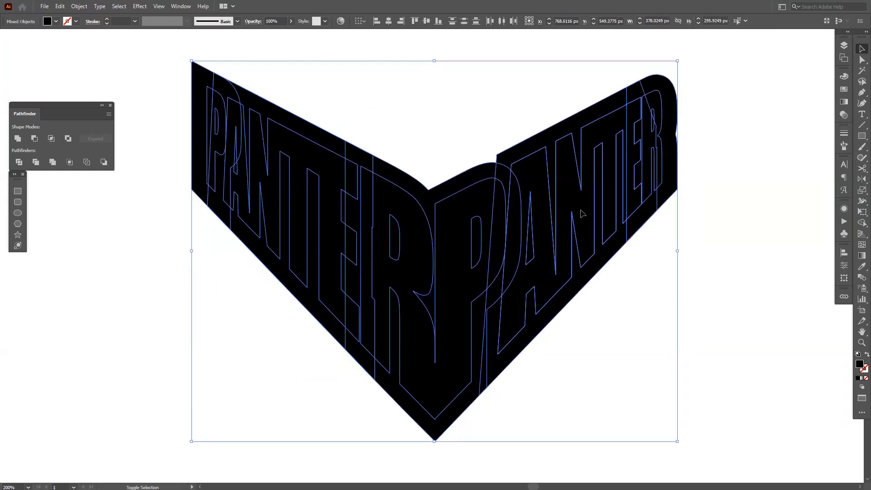
left_click(18, 138)
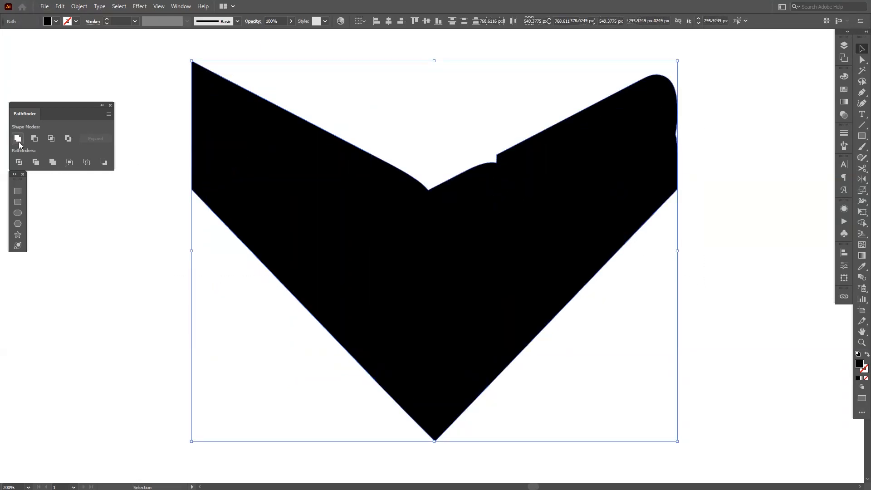